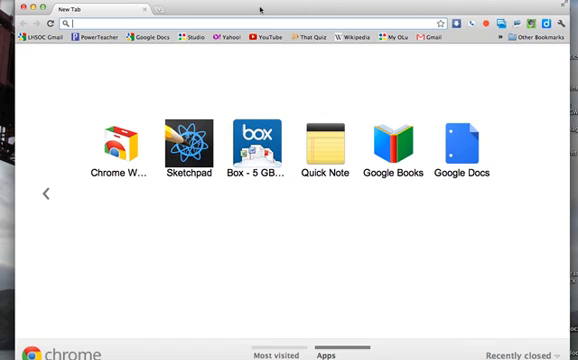
Go to thatquiz.org from the new tab's address bar.
text(thatquiz.org)
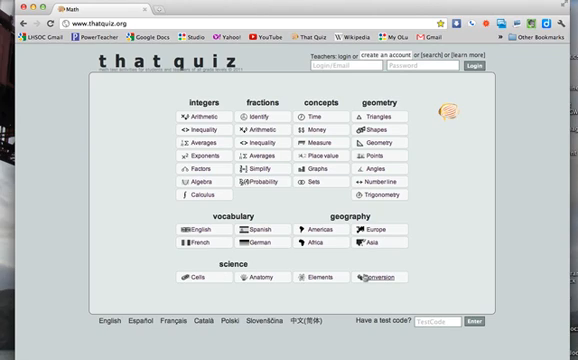
mouse_move(375, 276)
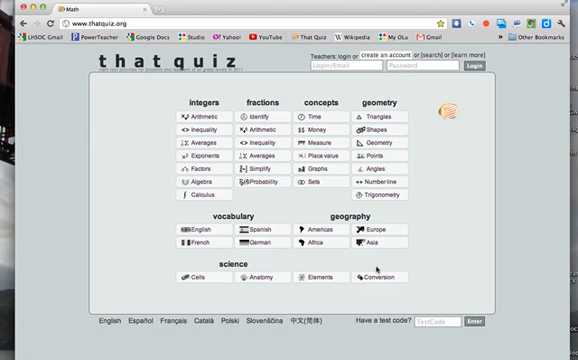
mouse_move(400, 262)
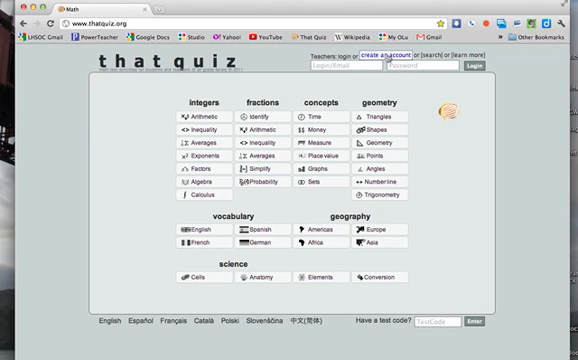
Choose 'create an account' beside the teacher login fields on the ThatQuiz home page.
click(386, 56)
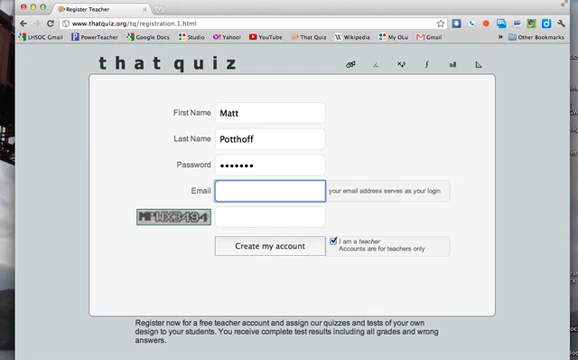
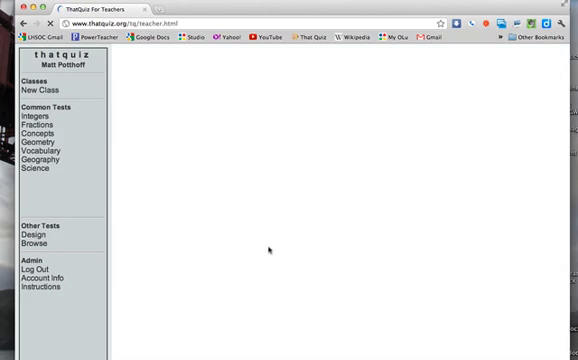
Enter the registration details and image code 3494, then submit 'Create my account'.
click(25, 95)
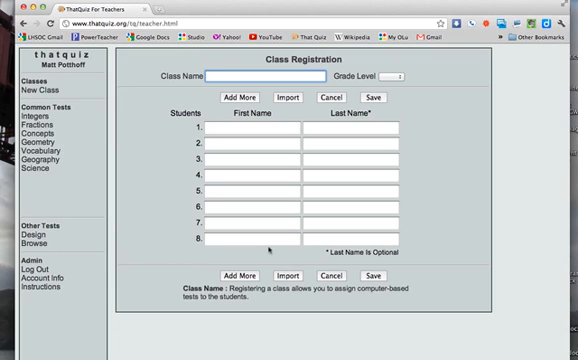